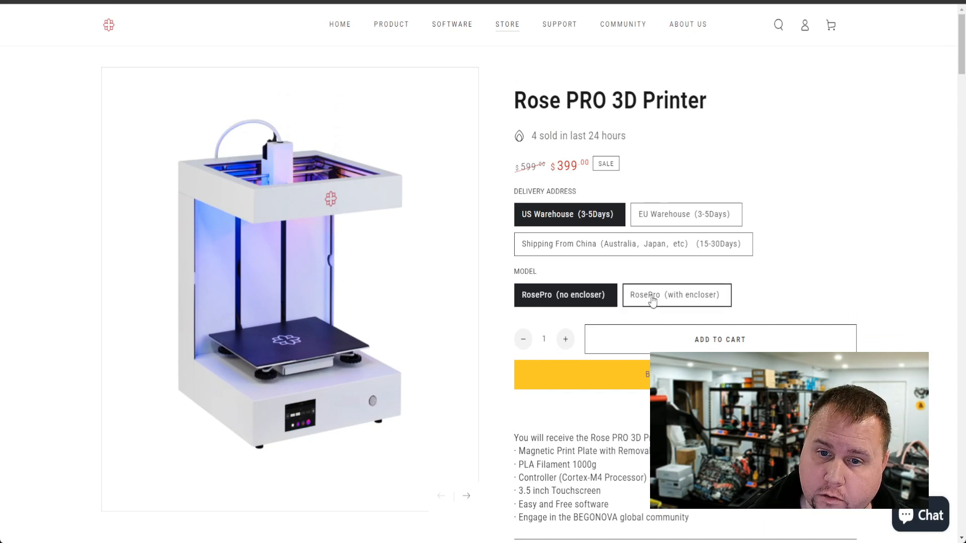
- Select the RosePro (with encloser) model so the sale price shows $459
left_click(676, 295)
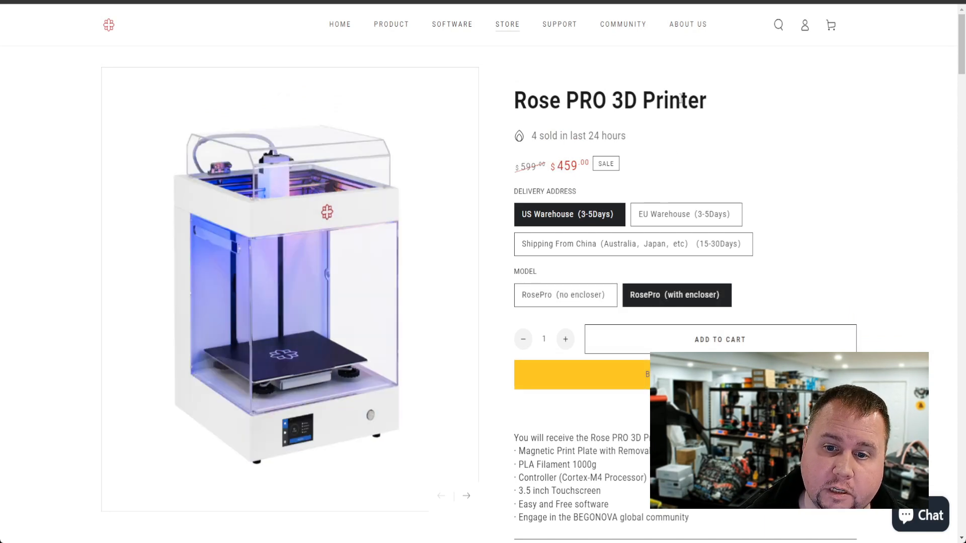
scroll("down", 3)
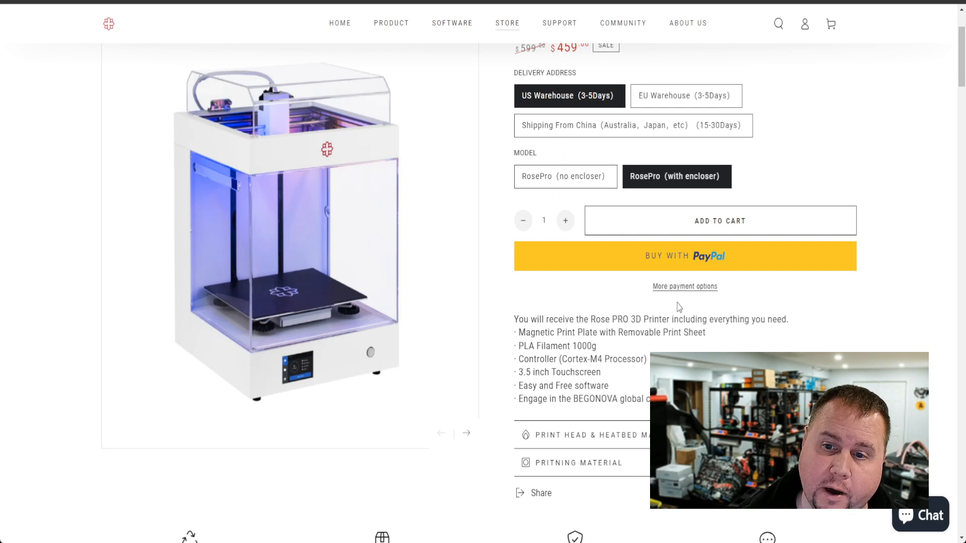
scroll("down", 3)
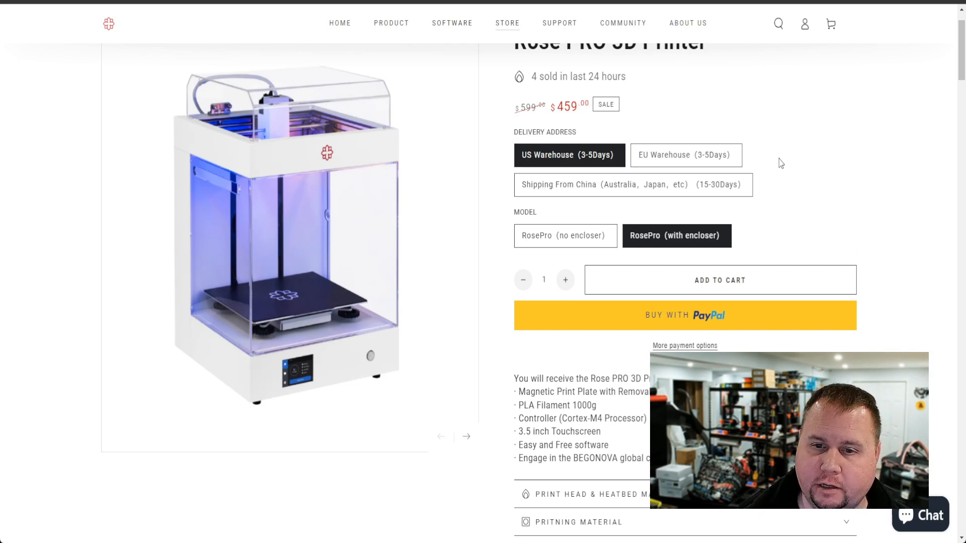
mouse_move(573, 145)
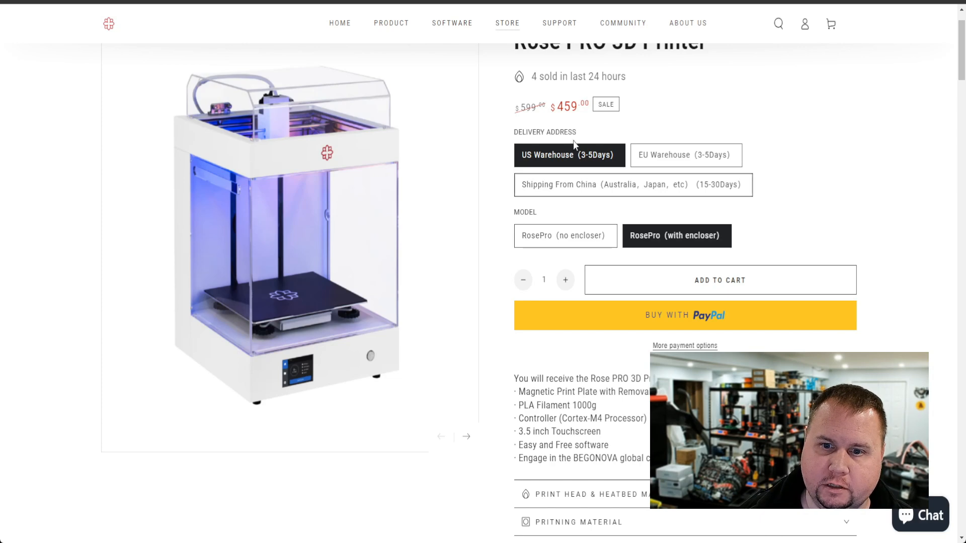
scroll("down", 3)
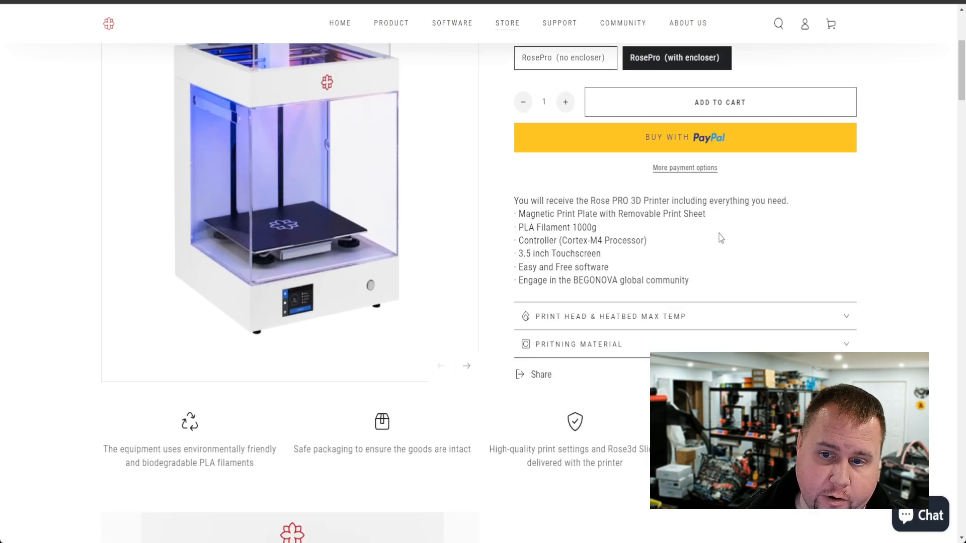
mouse_move(712, 260)
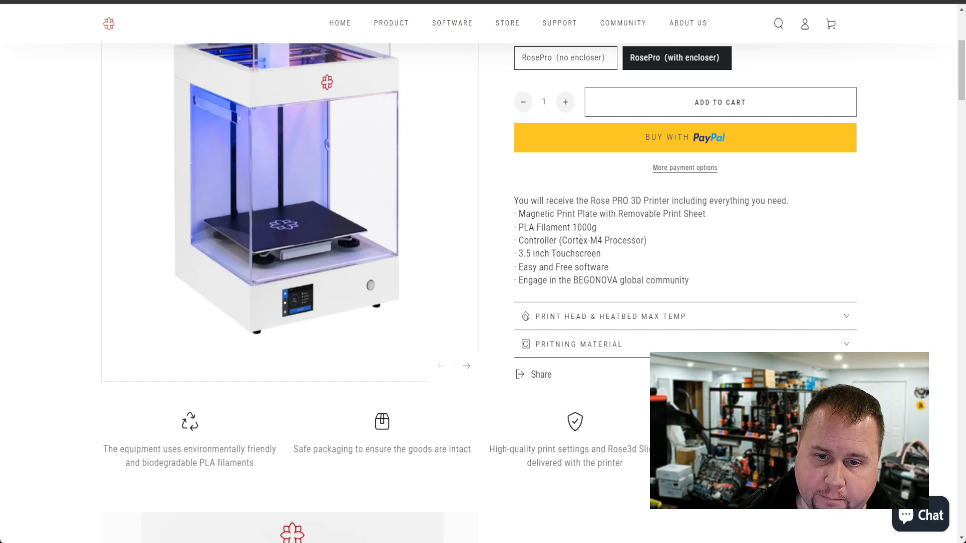
mouse_move(655, 253)
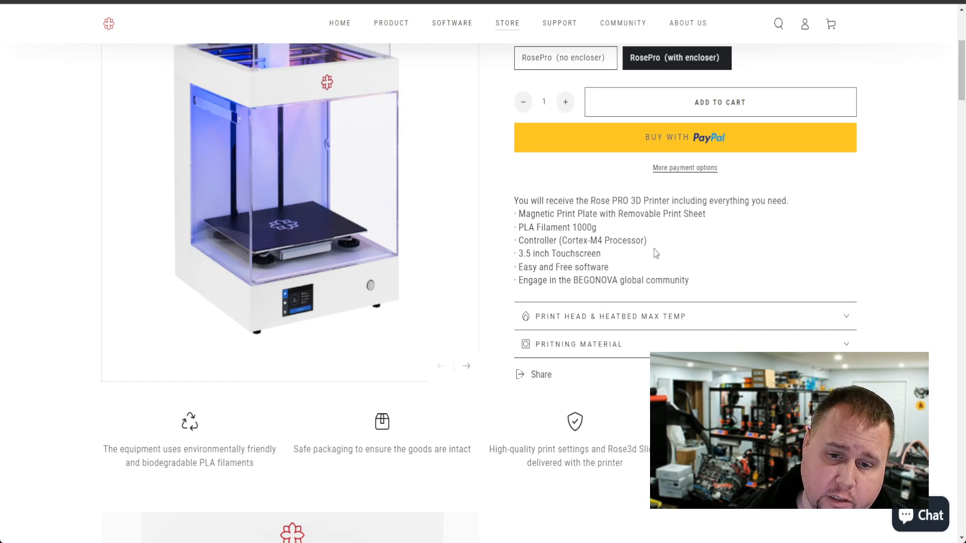
mouse_move(659, 253)
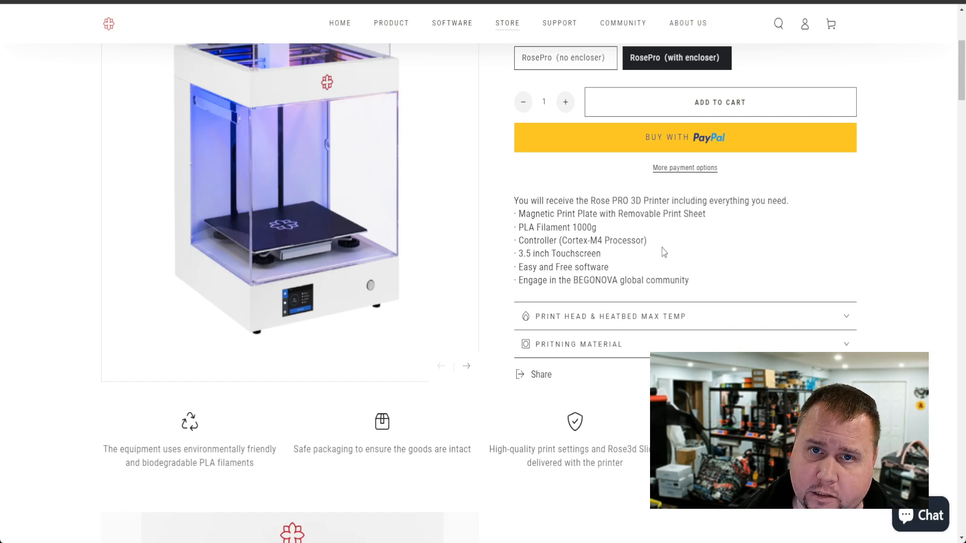
mouse_move(707, 274)
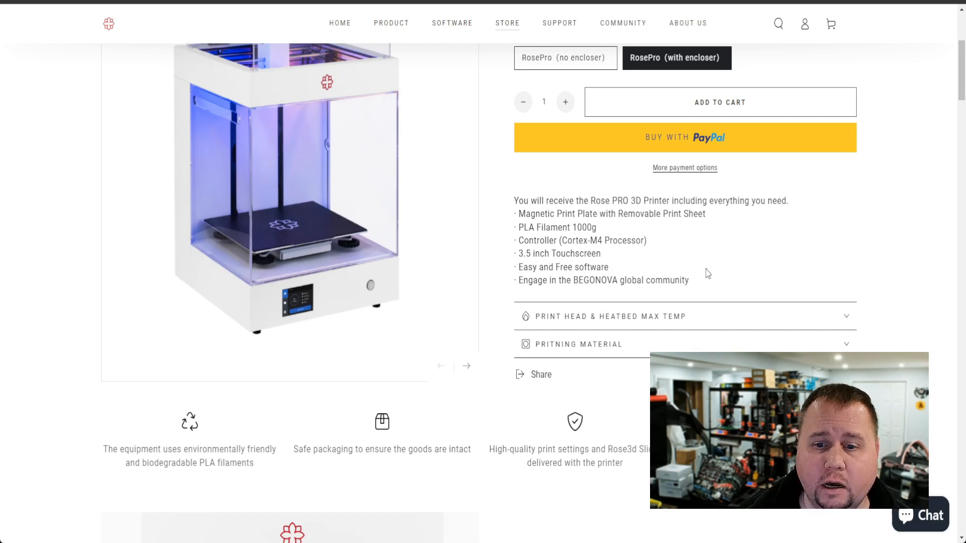
mouse_move(646, 273)
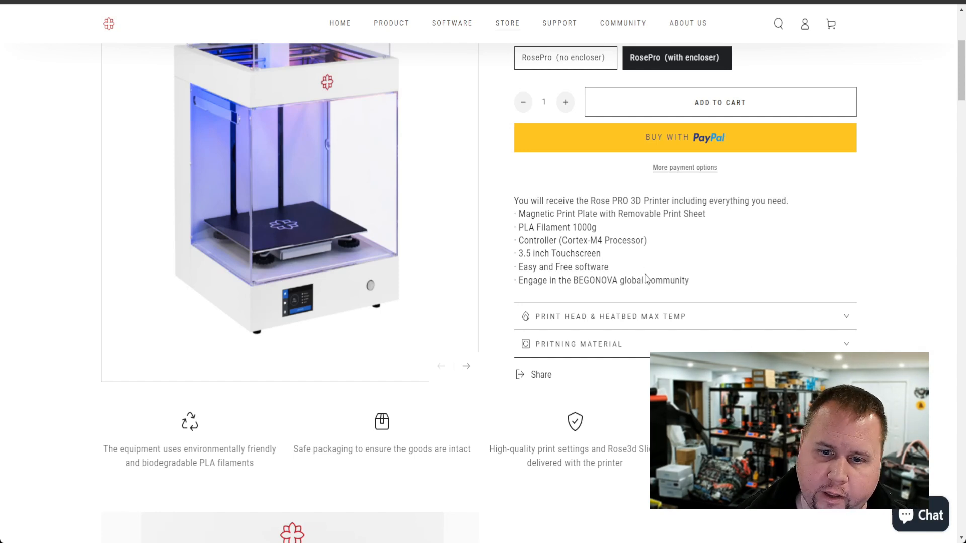
mouse_move(698, 280)
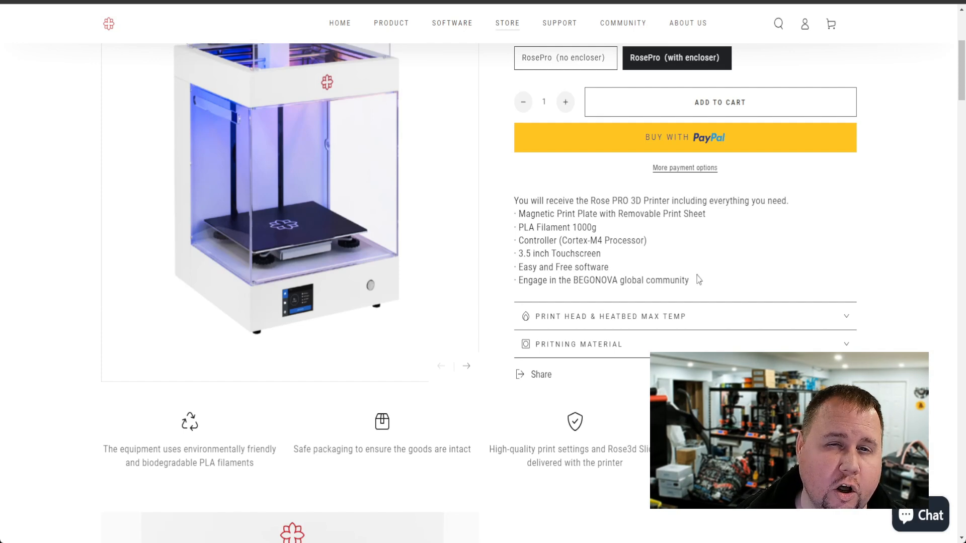
scroll("down", 3)
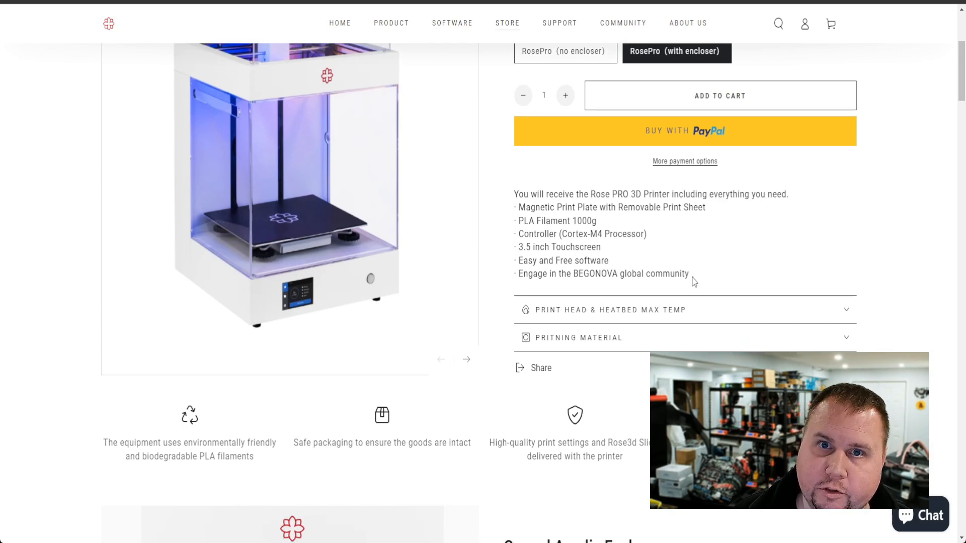
- View the Unique Design, Modual Printhead, 5x5 Auto-leveling and Large Print Area feature descriptions
scroll("down", 3)
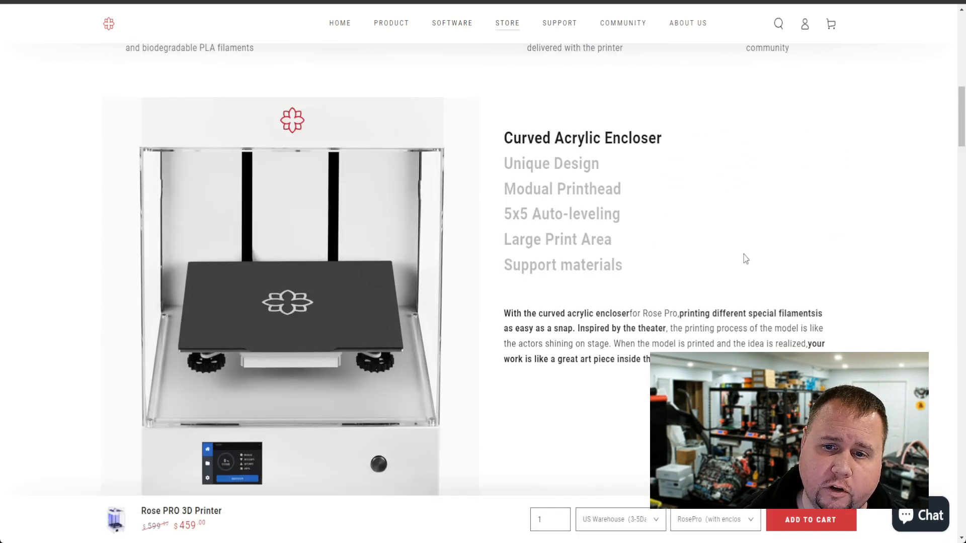
left_click(550, 163)
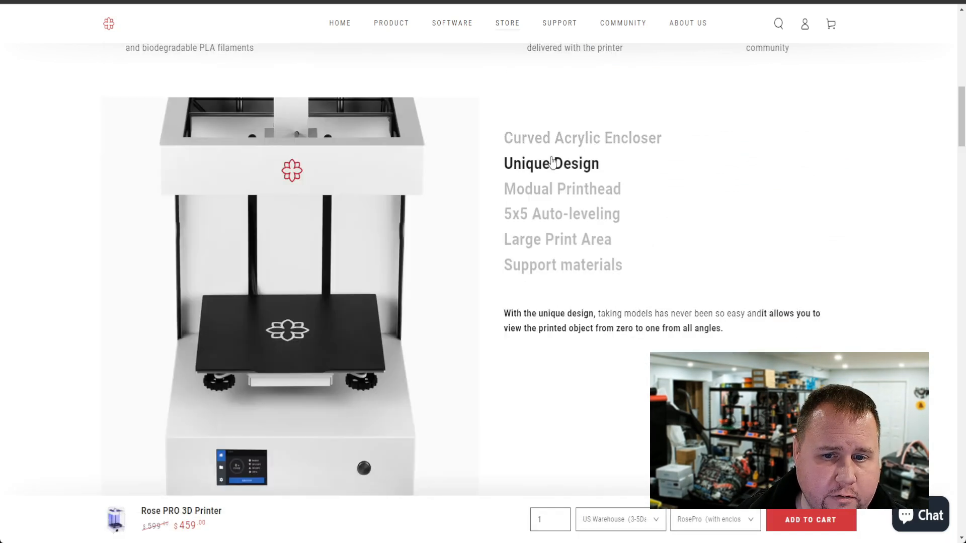
left_click(561, 189)
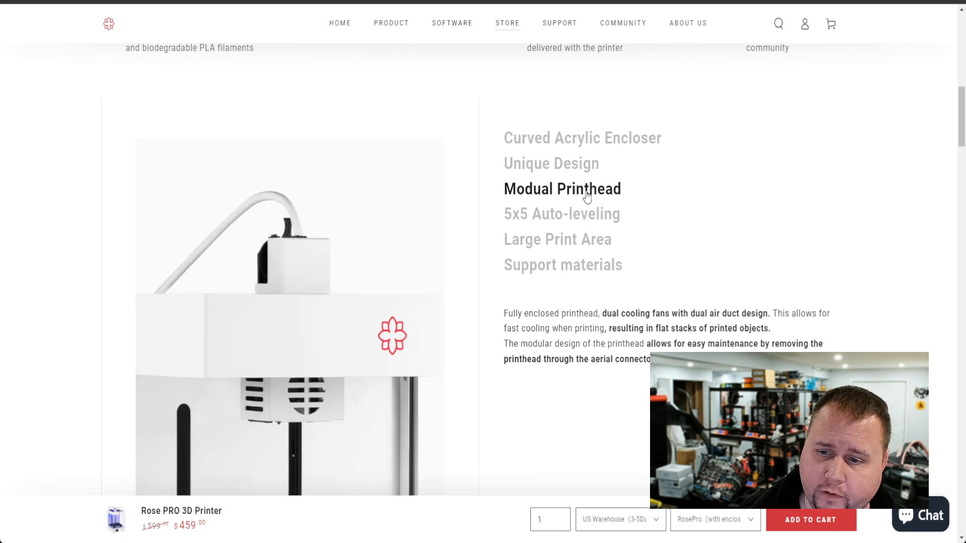
left_click(561, 213)
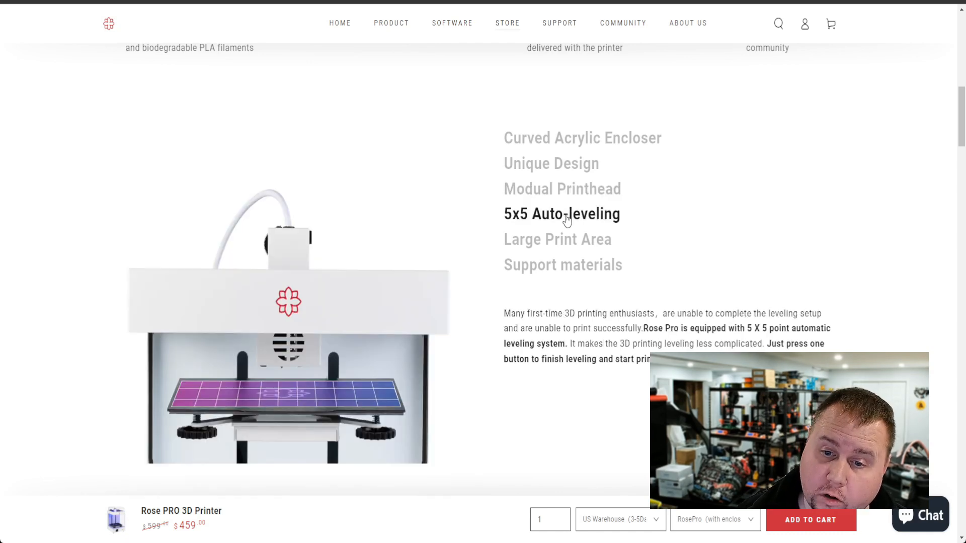
left_click(557, 239)
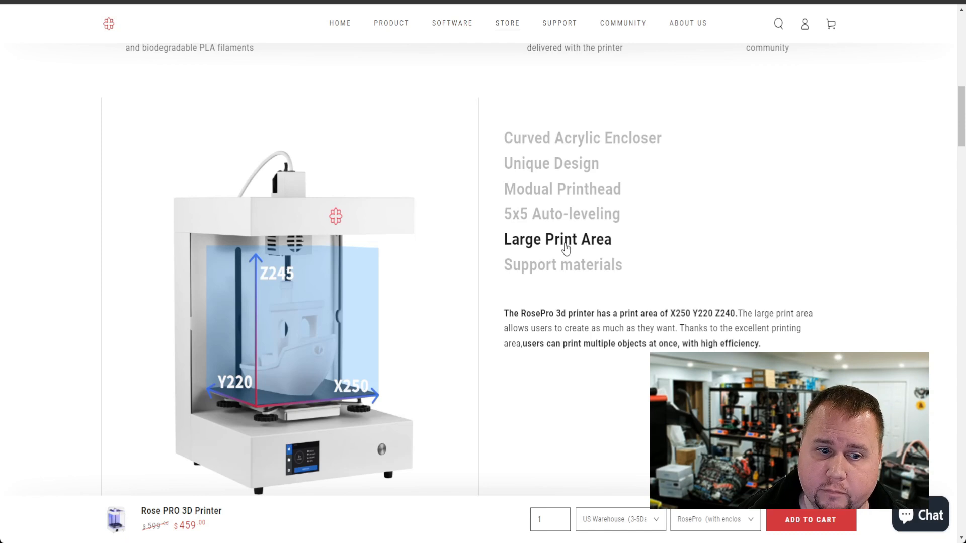
- View the Automatic pause and Four ambient light colors feature descriptions
left_click(561, 265)
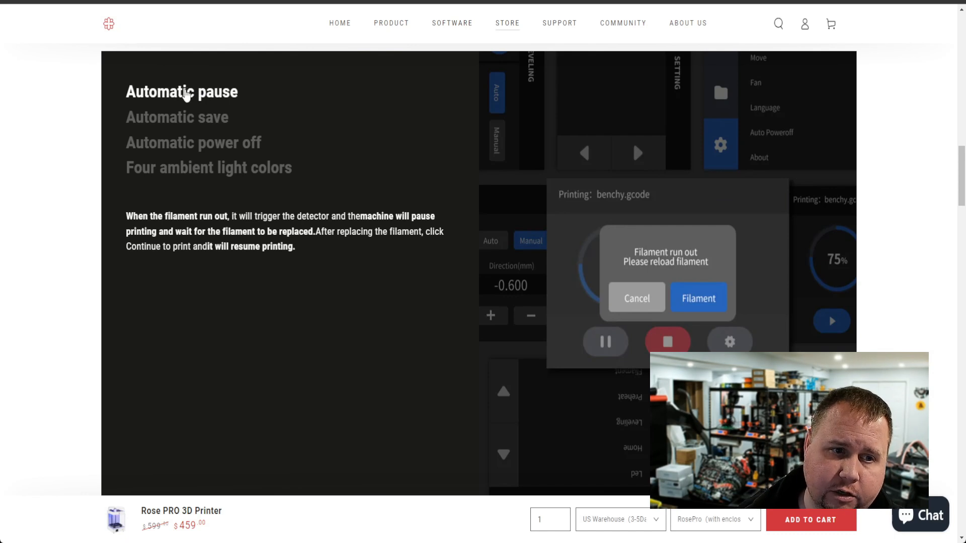
left_click(177, 117)
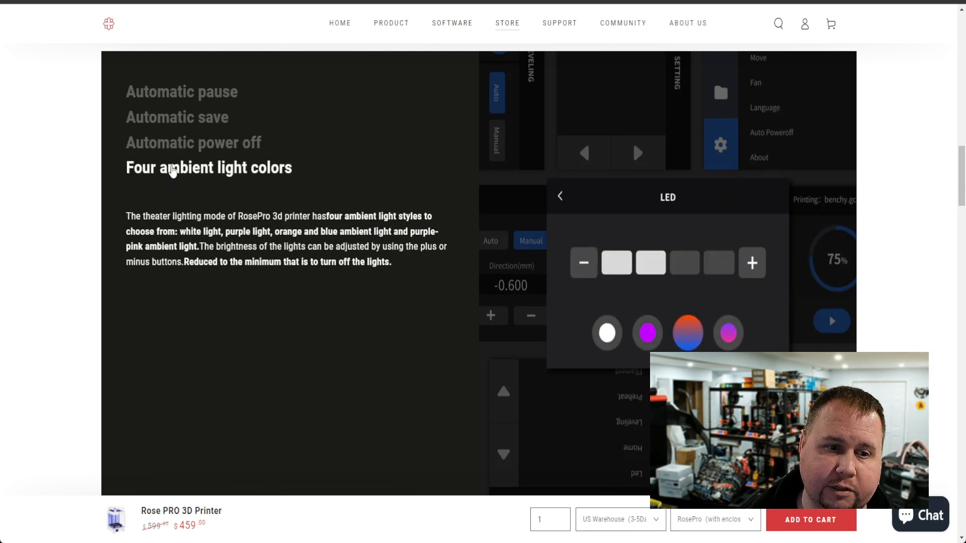
mouse_move(119, 183)
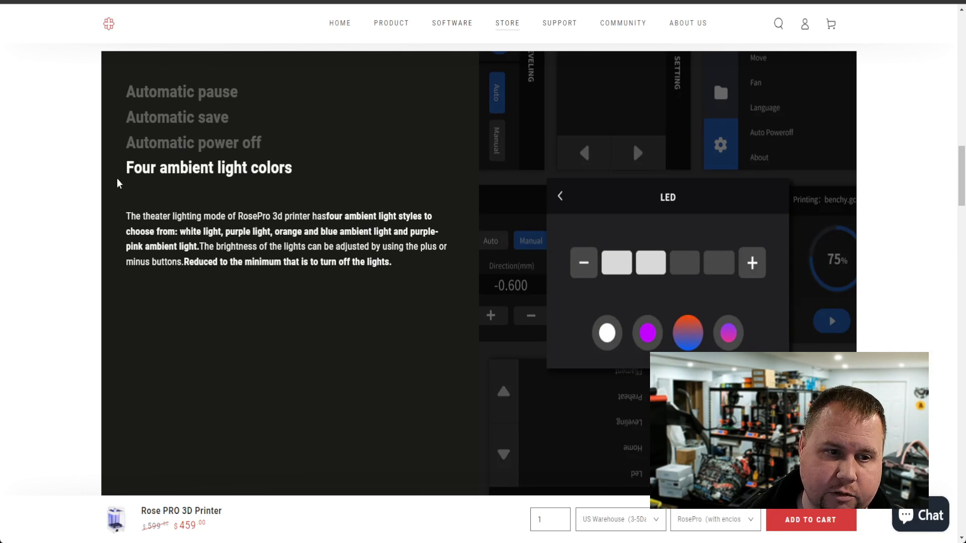
- Scroll past the layer resolution and theater lighting sections to the Parameter chart and package contents
scroll("down", 3)
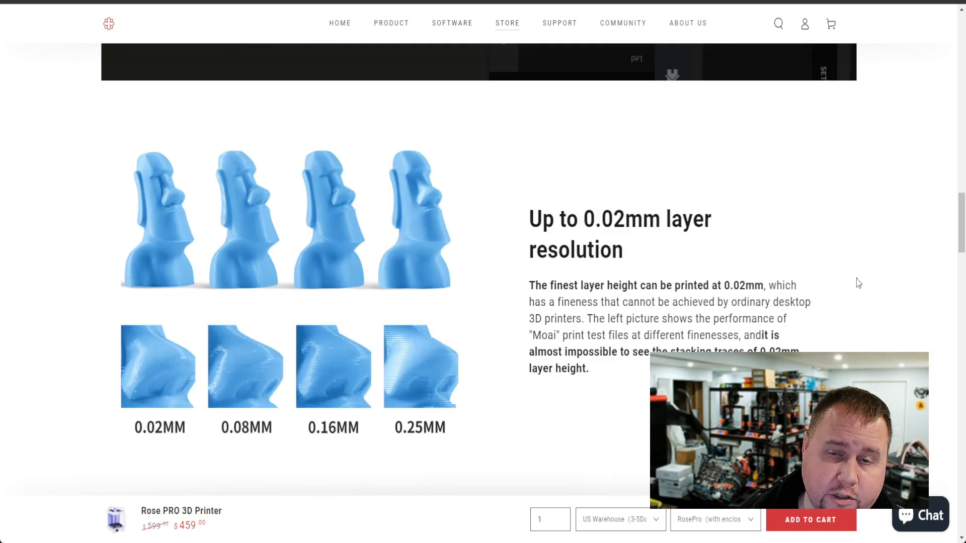
scroll("down", 3)
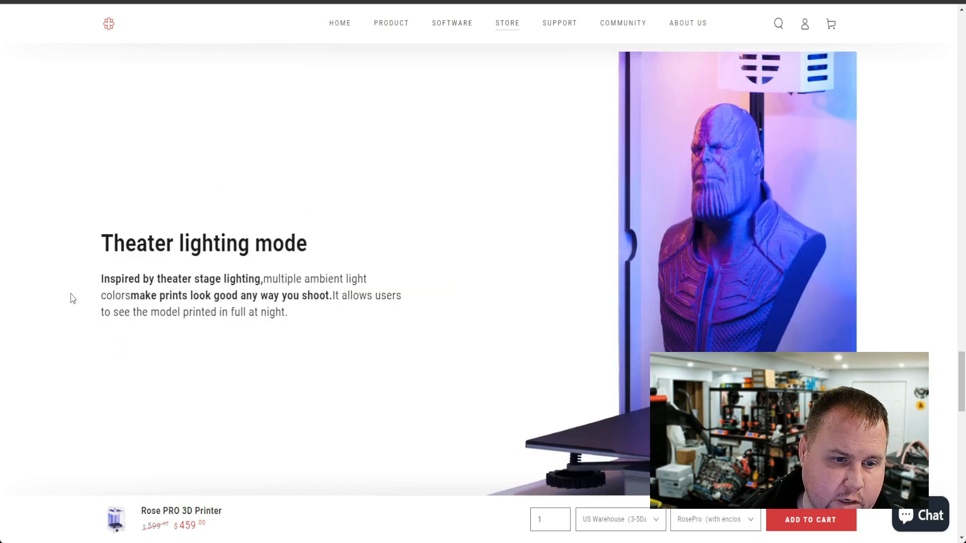
scroll("down", 3)
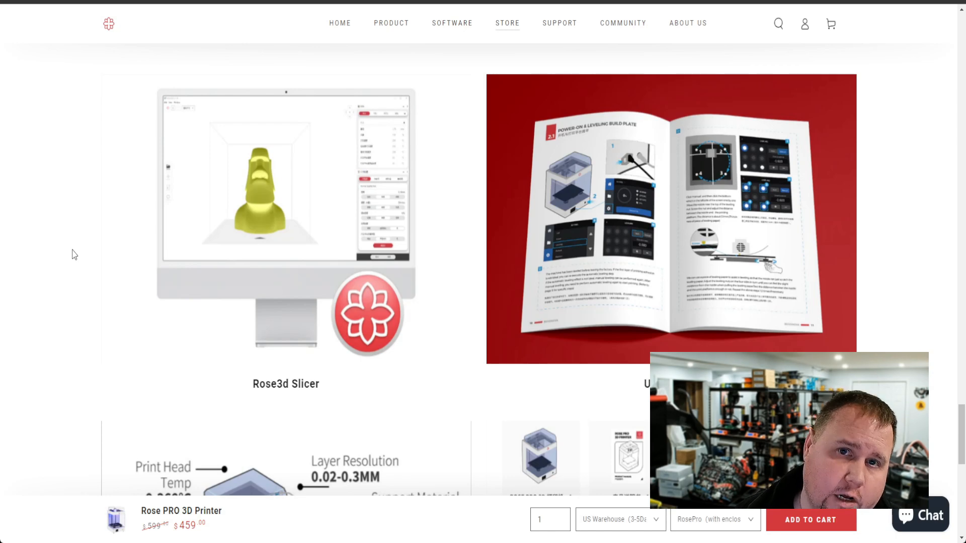
scroll("down", 3)
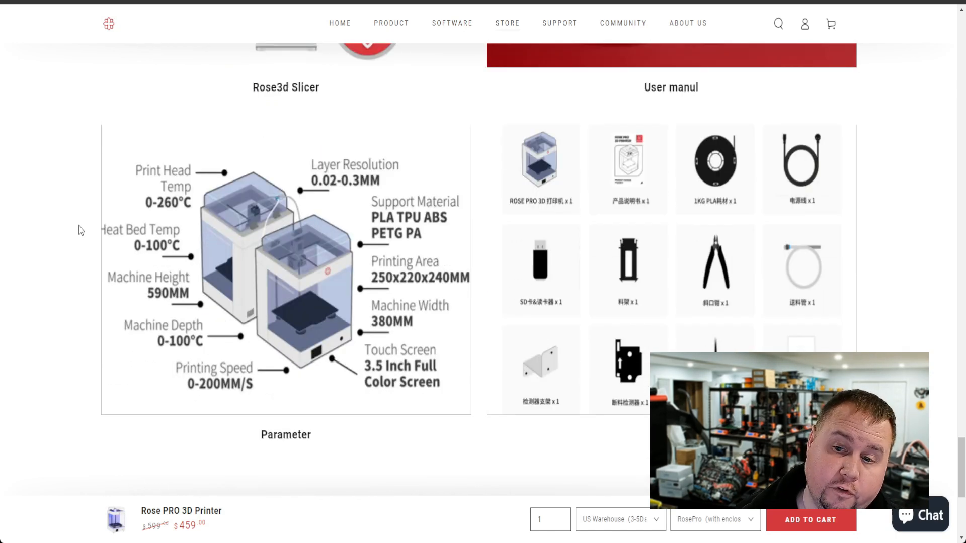
scroll("down", 3)
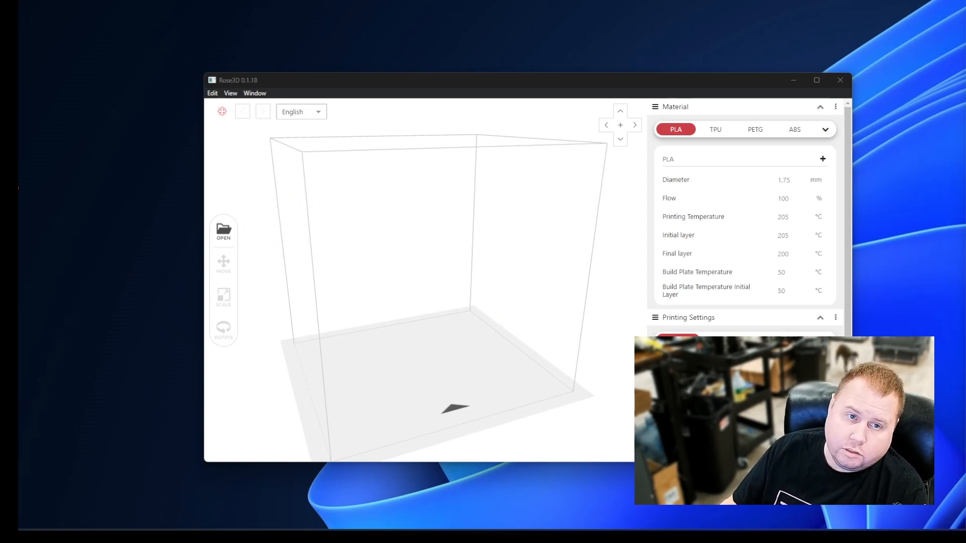
- Try the Strong and Normal infill density presets in the Printing Settings panel
scroll("down", 3)
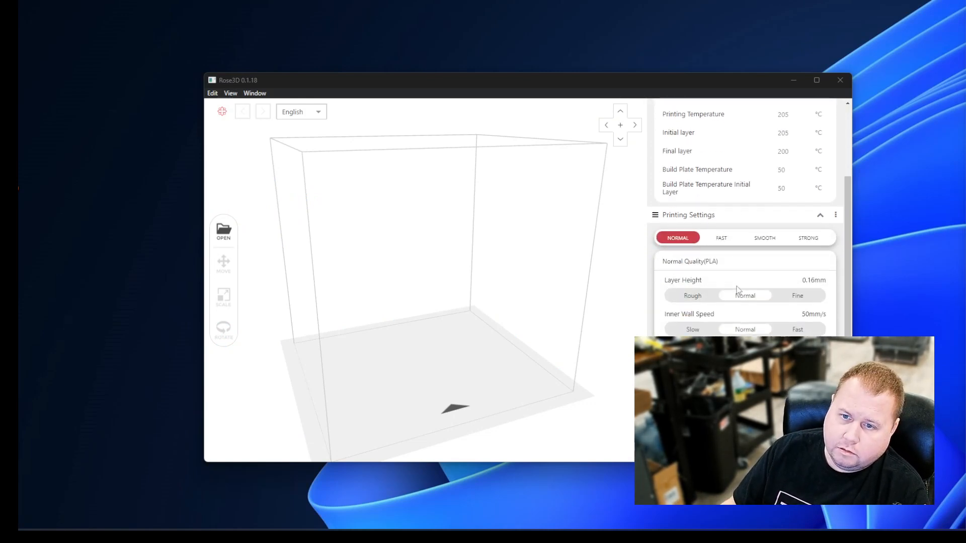
scroll("down", 3)
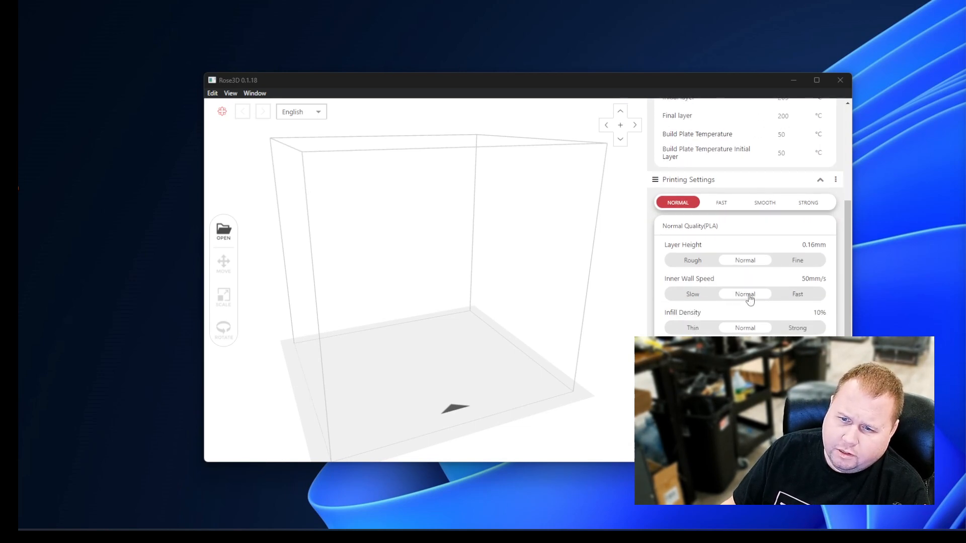
mouse_move(751, 307)
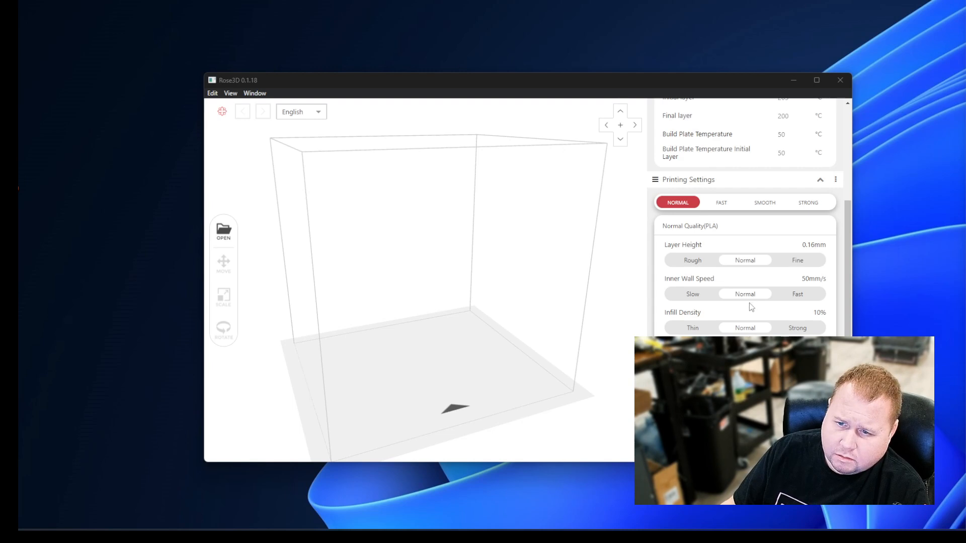
mouse_move(783, 333)
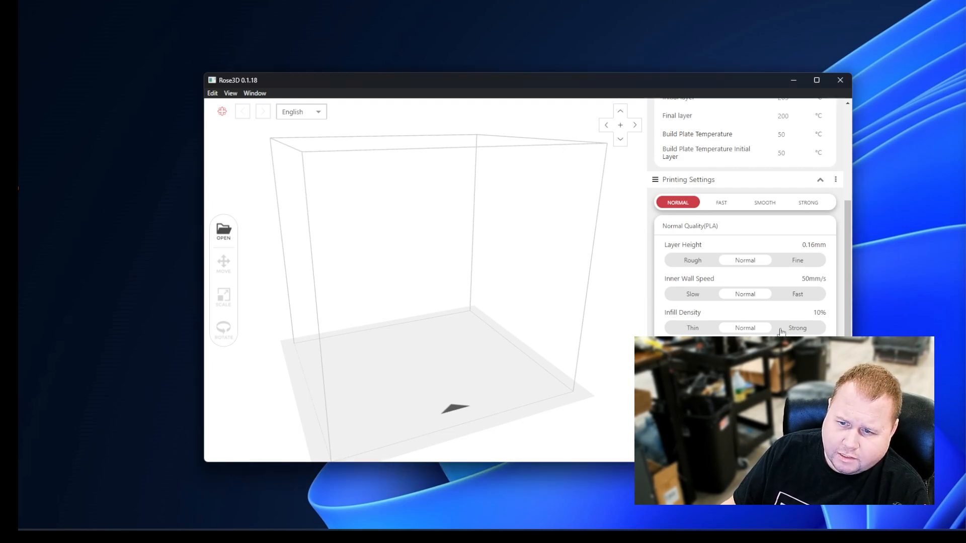
left_click(797, 328)
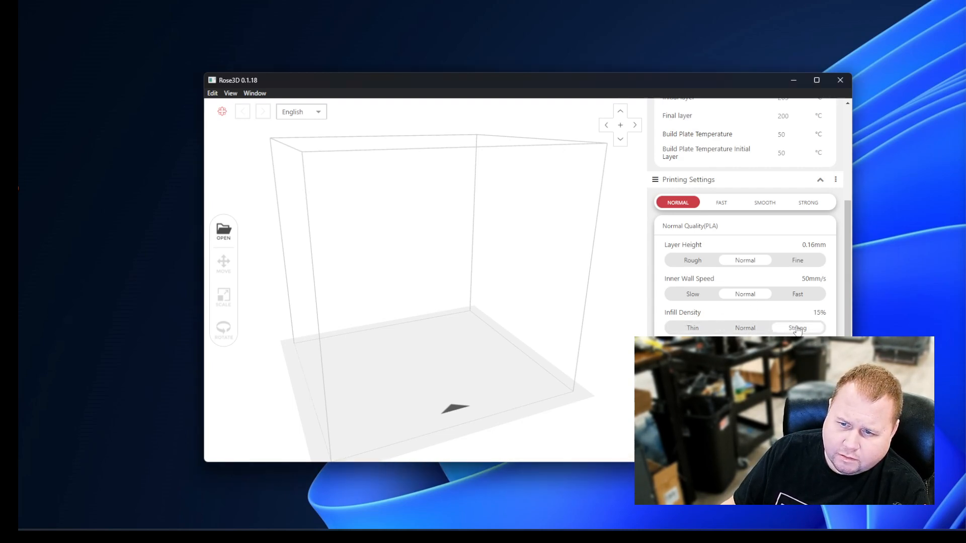
left_click(744, 327)
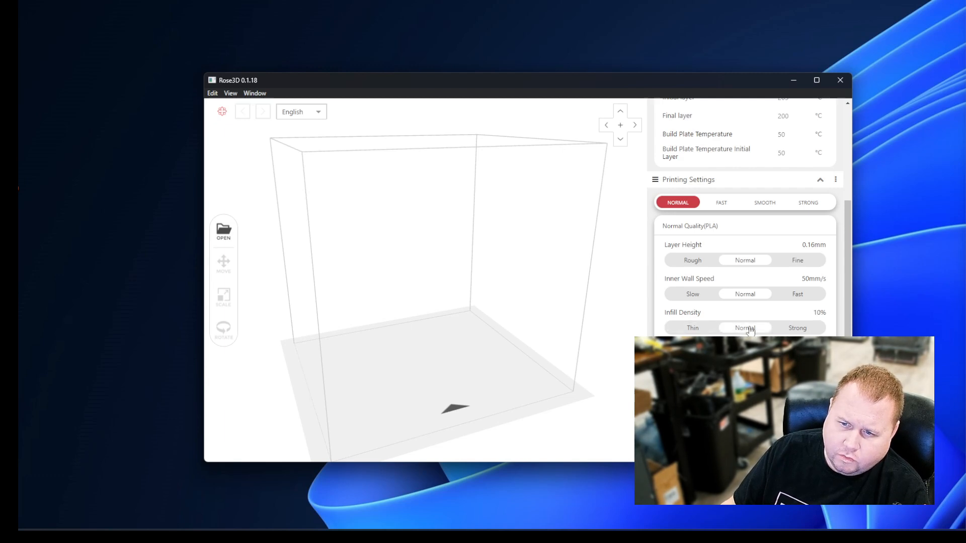
left_click(797, 327)
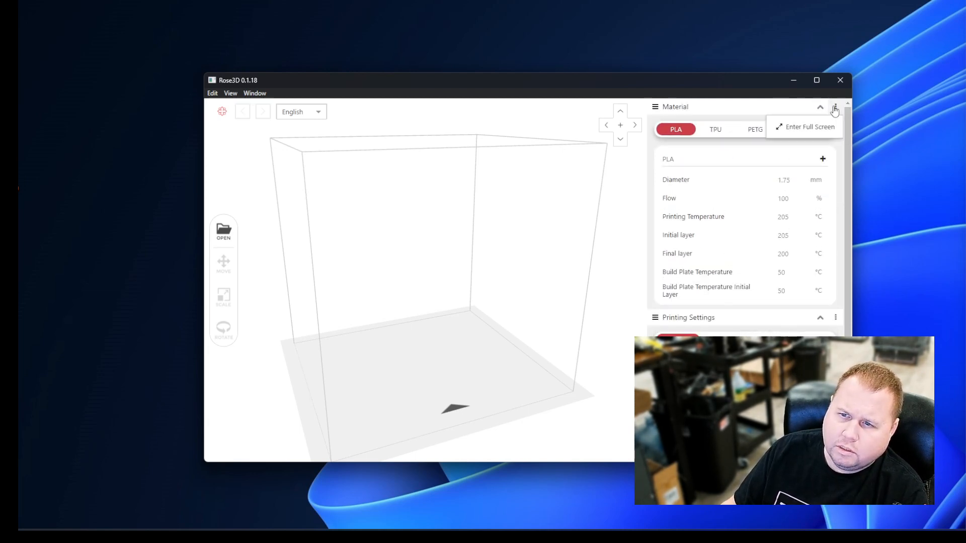
- In the custom profile view, expand Infill and begin replacing the Infill Density value with 1
scroll("down", 3)
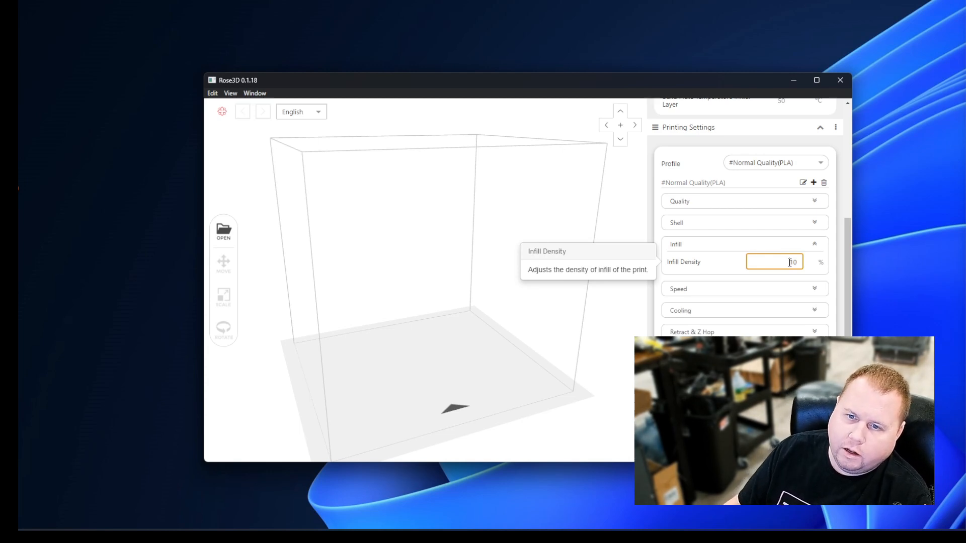
triple_click(775, 261)
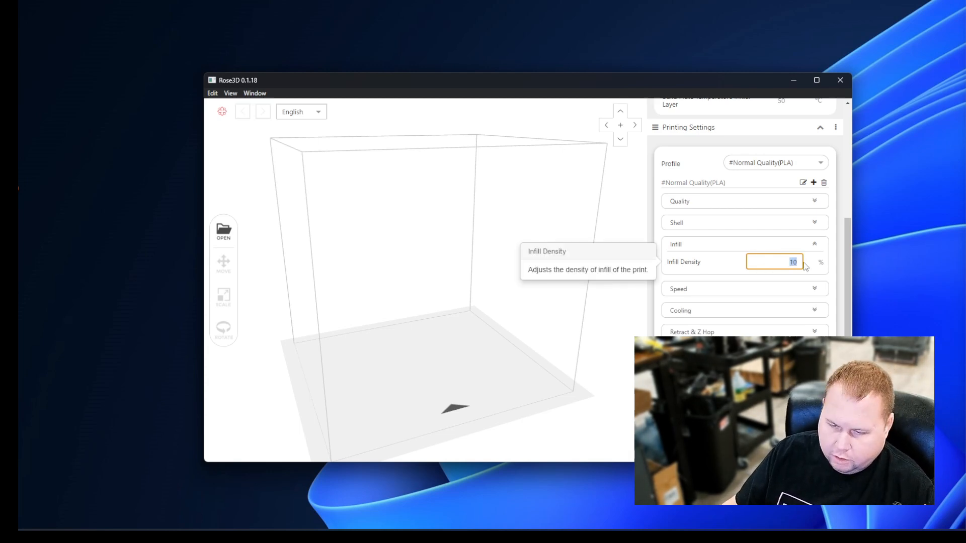
type("1")
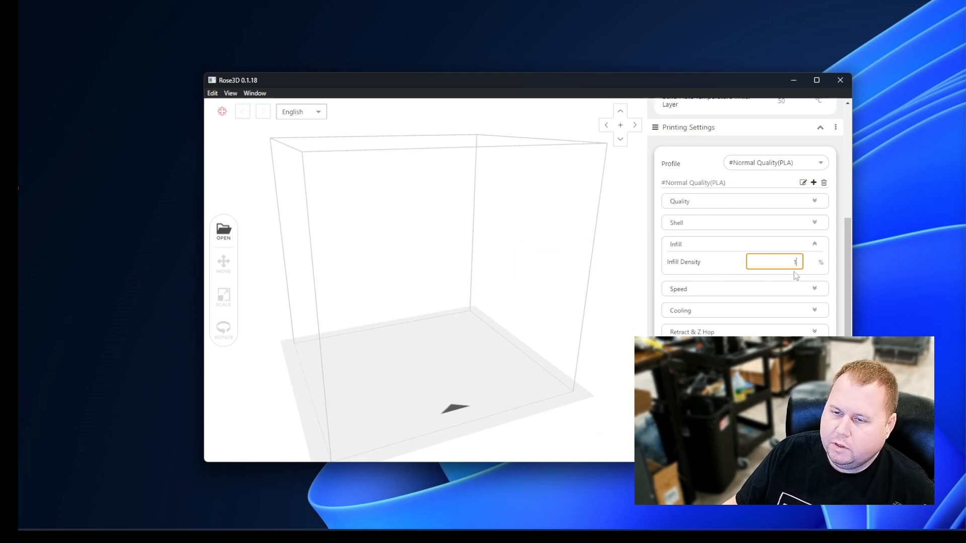